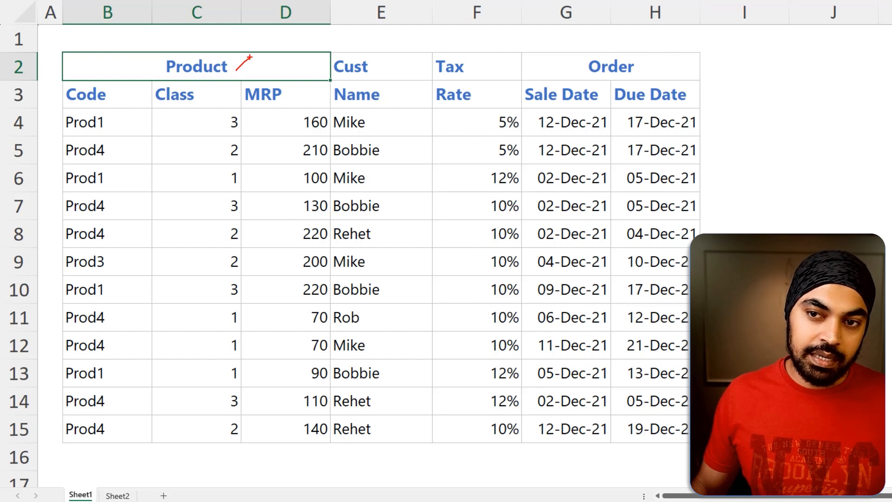
pyautogui.moveTo(117, 95)
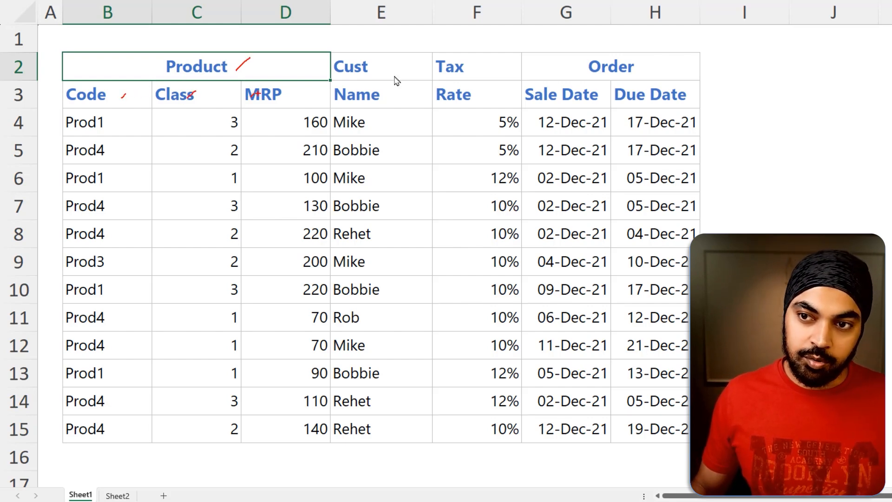
pyautogui.click(476, 66)
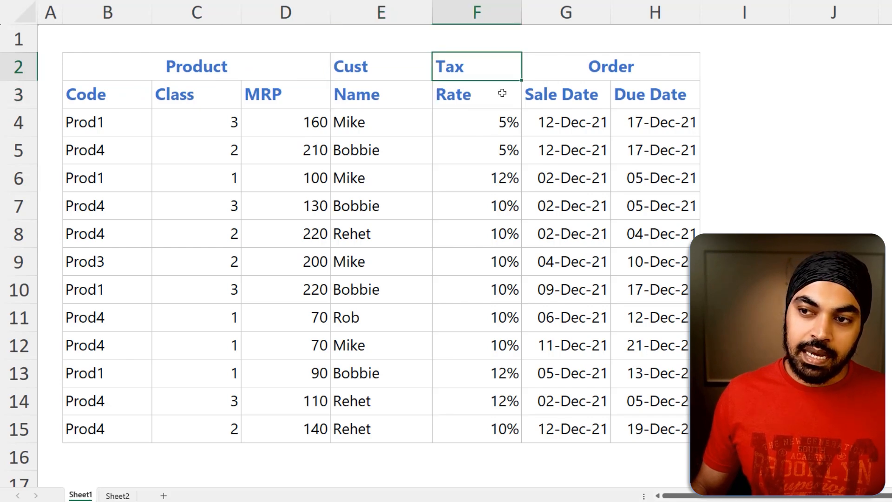
pyautogui.click(611, 66)
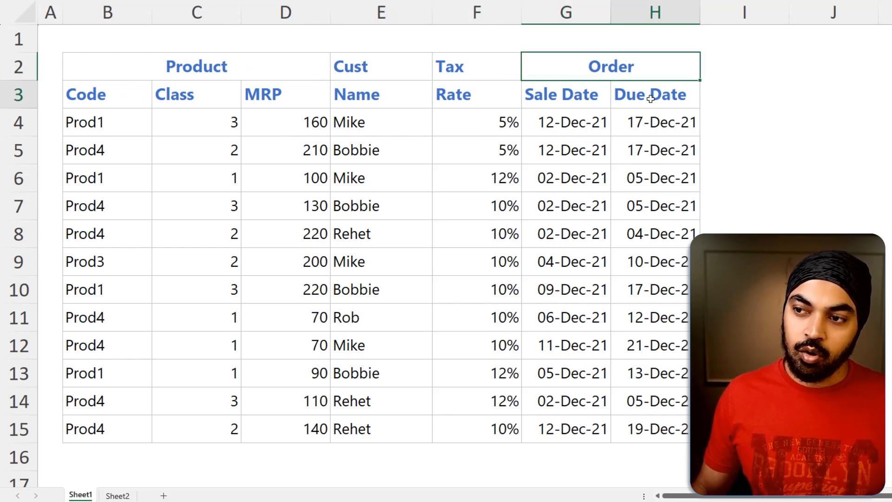